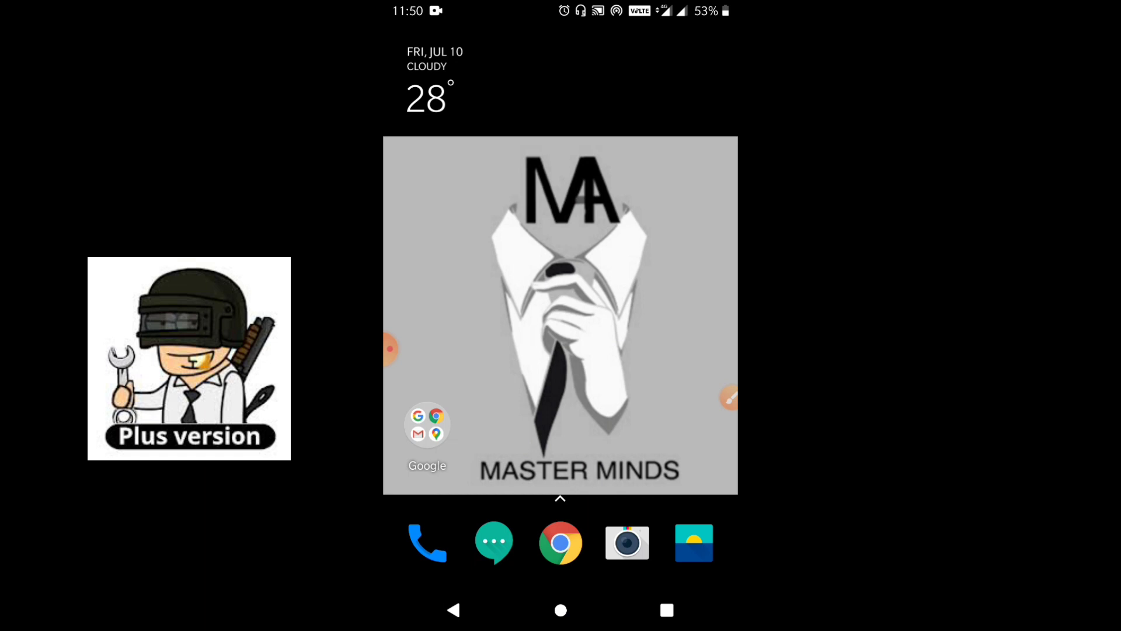
Step: Open the PGT+: Pro GFX & Optimizer Play Store listing and browse its 0.19.0 update notes
{"action": "left_click", "coordinate": [427, 426]}
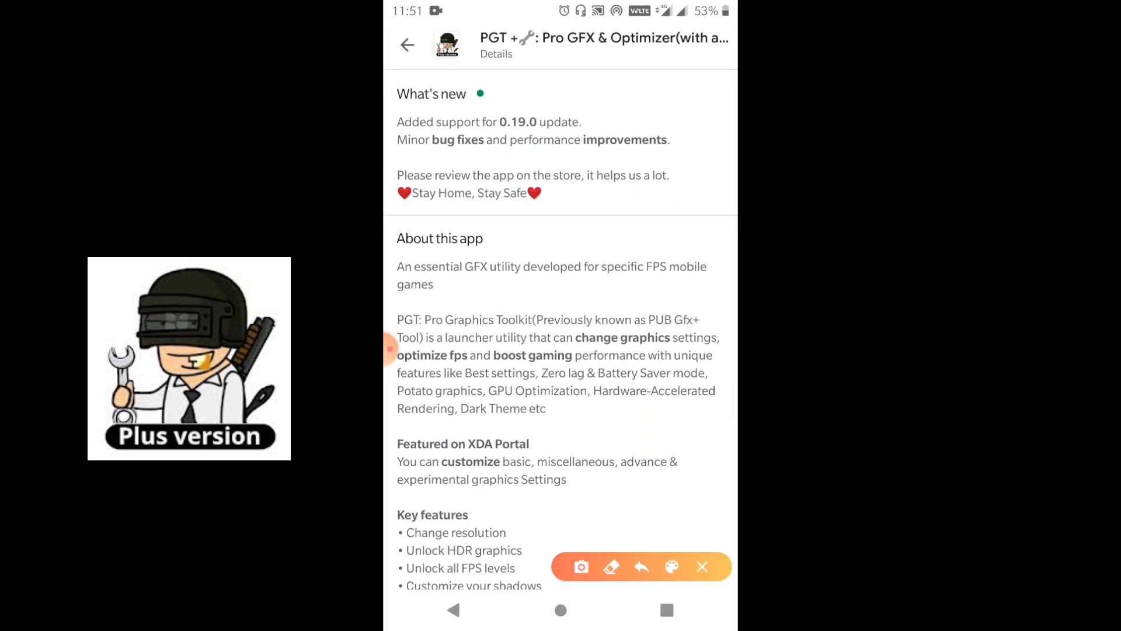
{"action": "left_click_drag", "start_coordinate": [386, 215], "coordinate": [640, 225]}
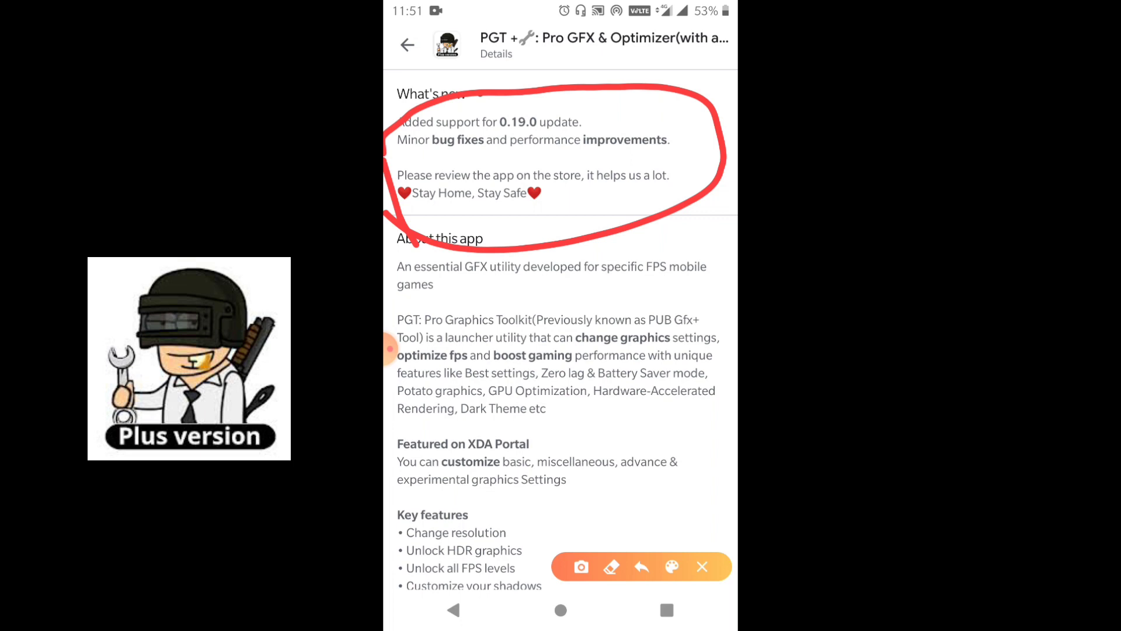
{"action": "left_click_drag", "start_coordinate": [434, 170], "coordinate": [670, 148]}
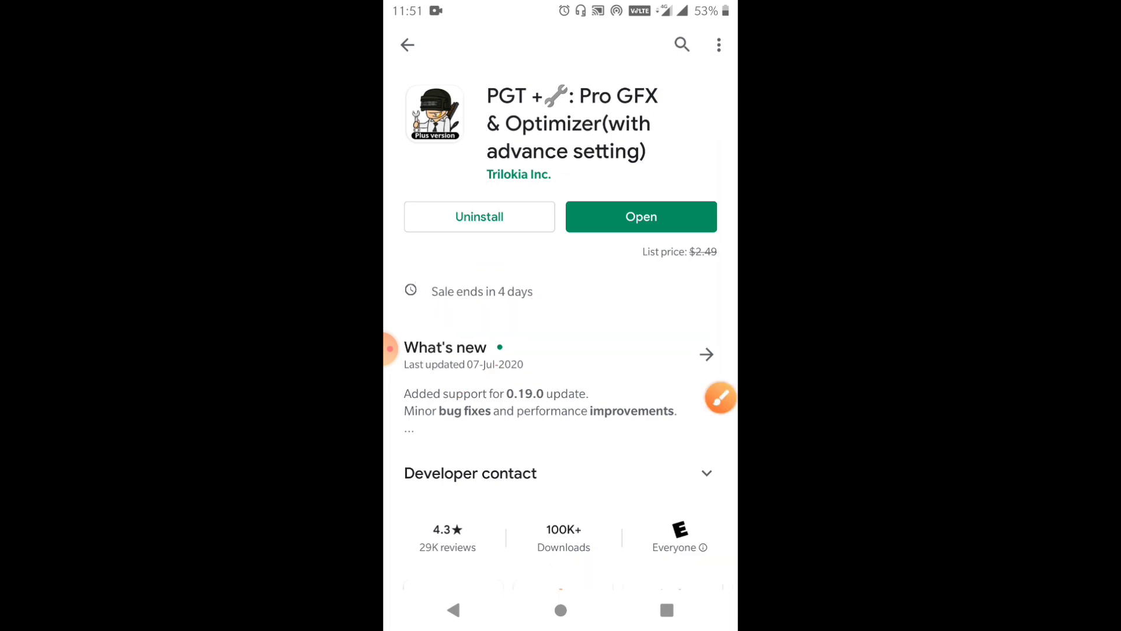
Step: Launch PGT+, check About app showing version 0.18.5p, and return to the main menu
{"action": "left_click", "coordinate": [560, 609]}
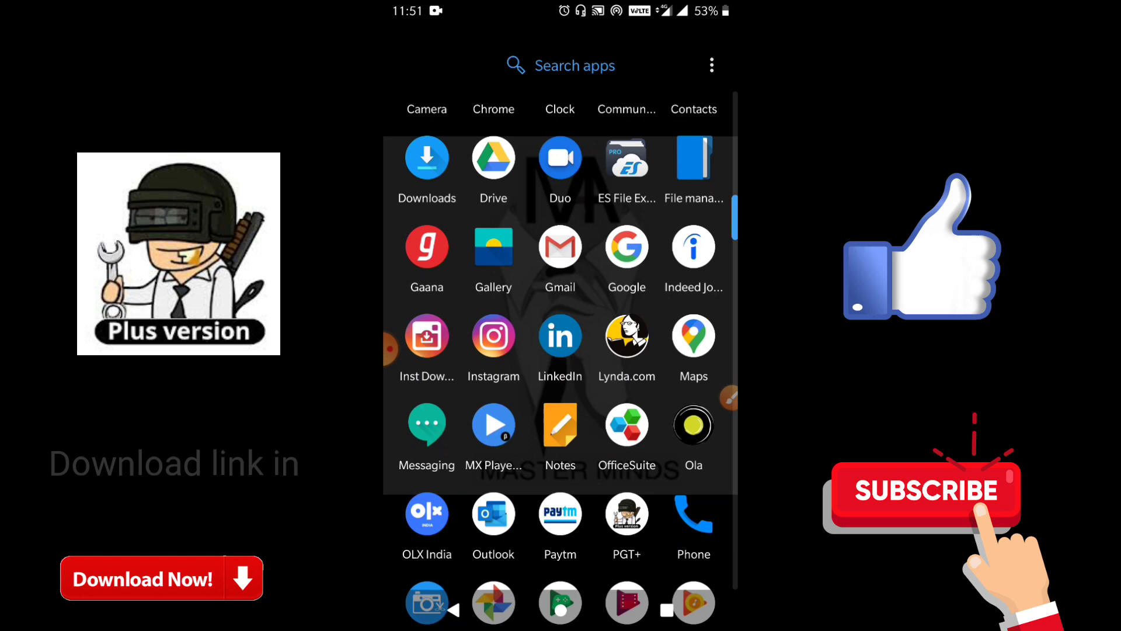
{"action": "scroll", "scroll_direction": "down", "scroll_amount": 3}
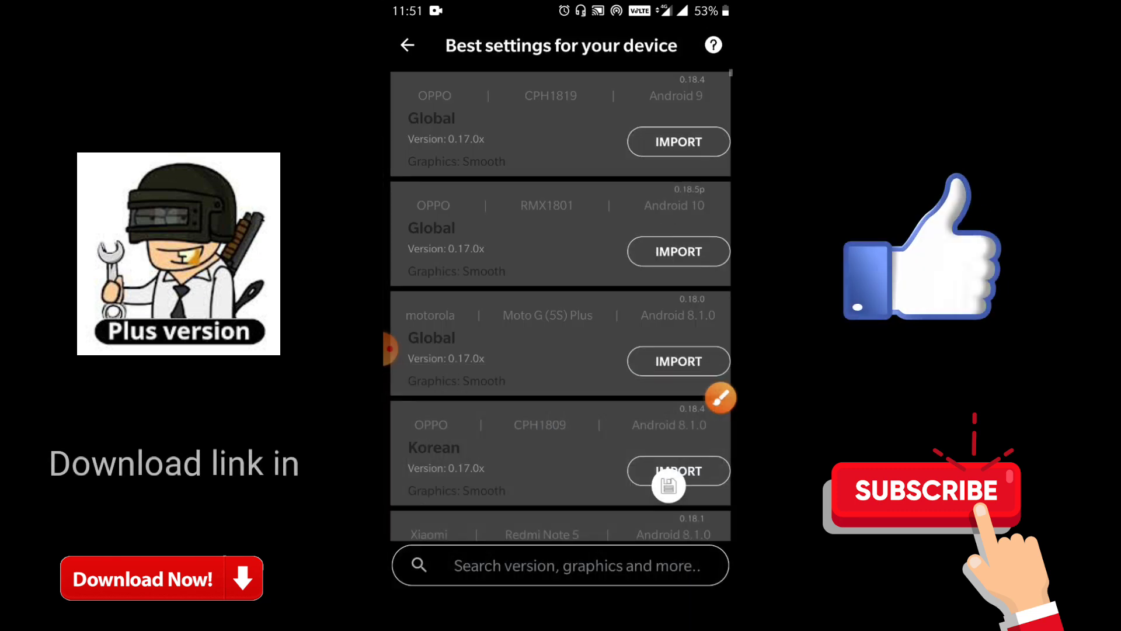
{"action": "left_click", "coordinate": [407, 45]}
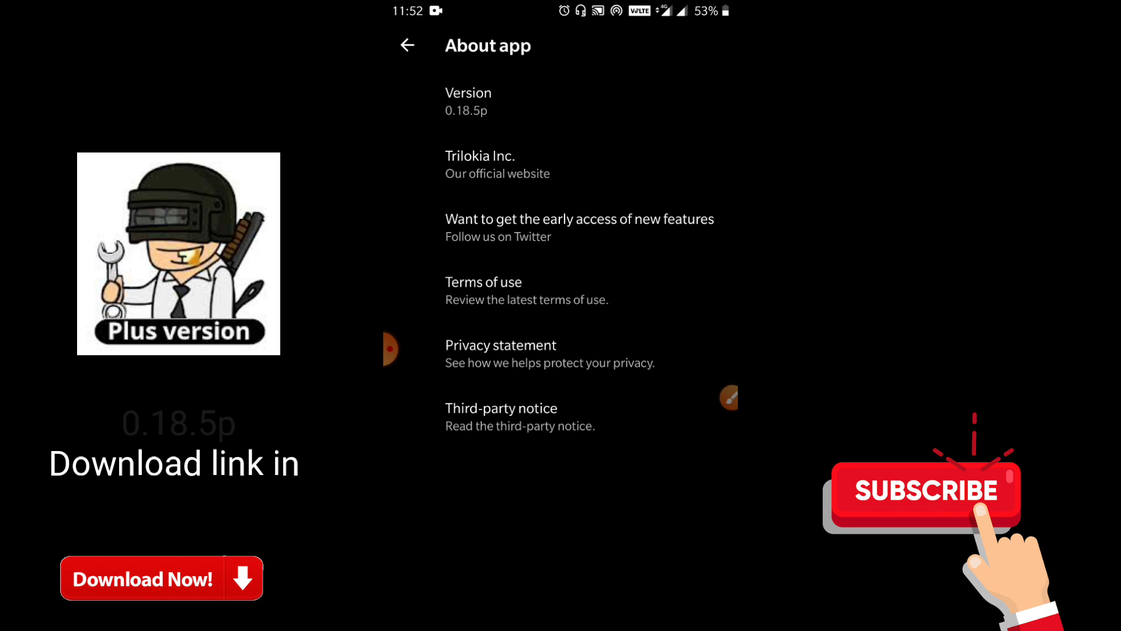
{"action": "left_click", "coordinate": [560, 100]}
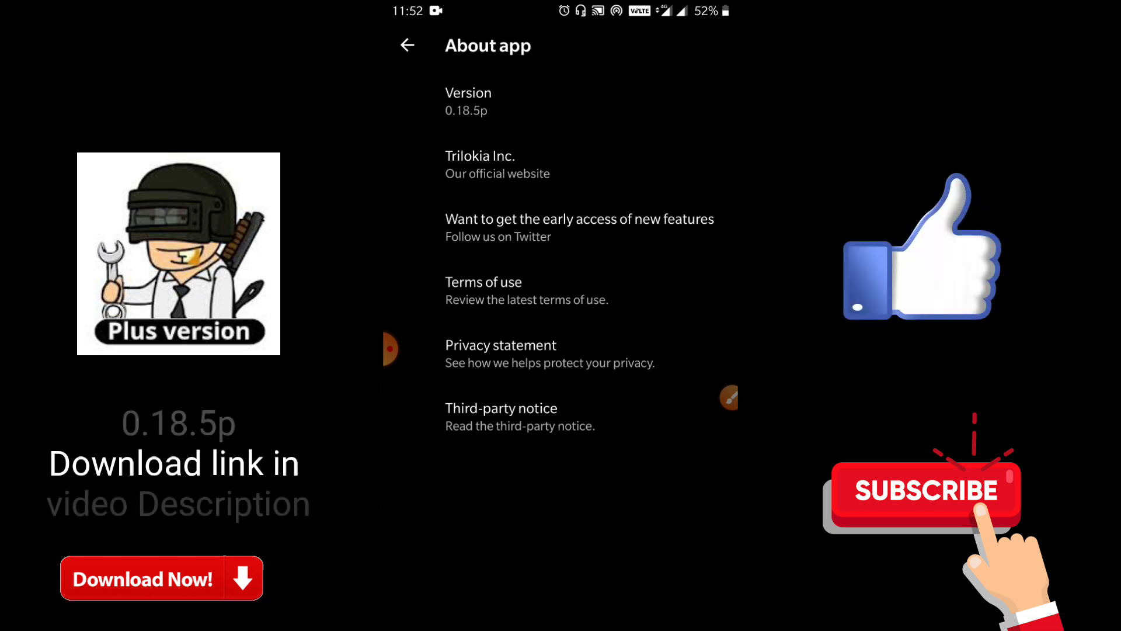
{"action": "left_click", "coordinate": [407, 45]}
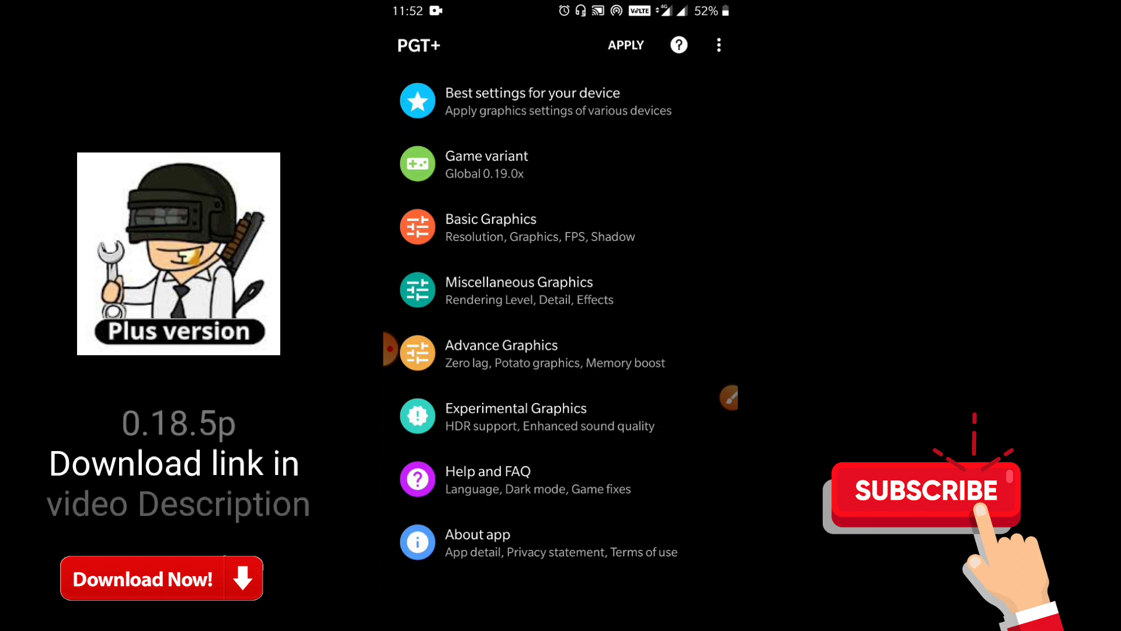
Step: Open 'Best settings for your device' and scroll through the device presets
{"action": "left_click", "coordinate": [486, 163]}
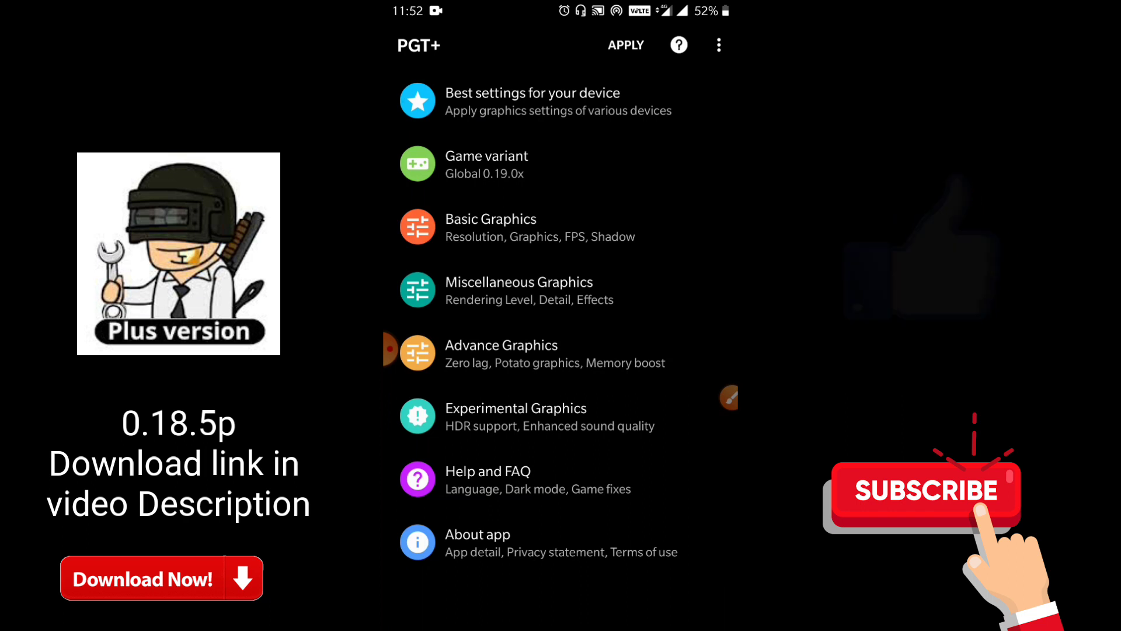
{"action": "left_click", "coordinate": [532, 100]}
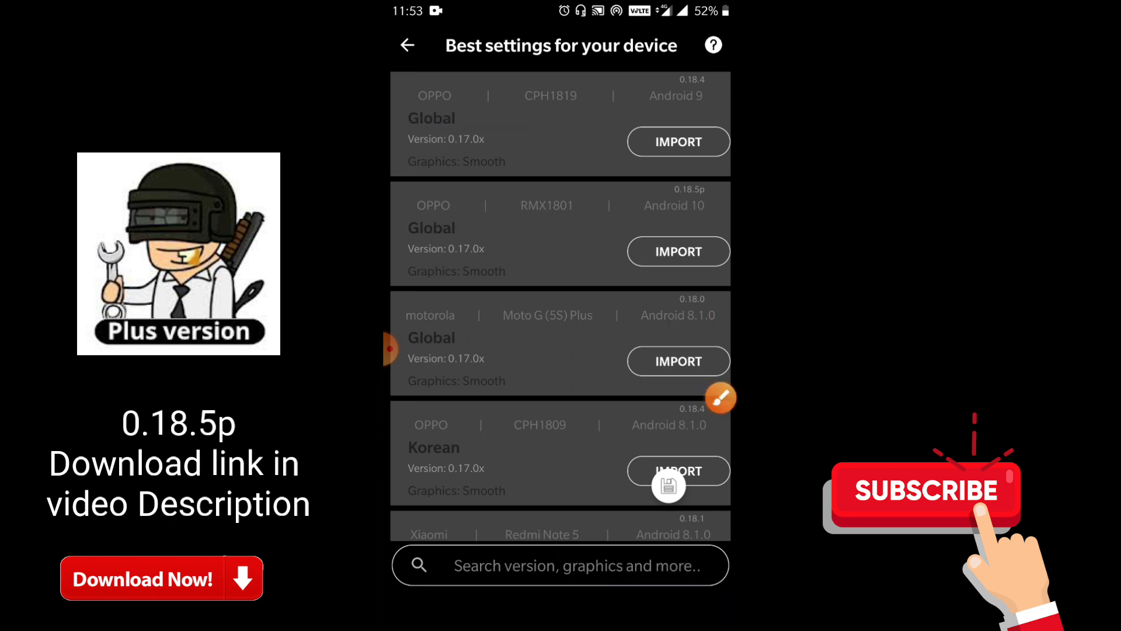
{"action": "scroll", "scroll_direction": "down", "scroll_amount": 3}
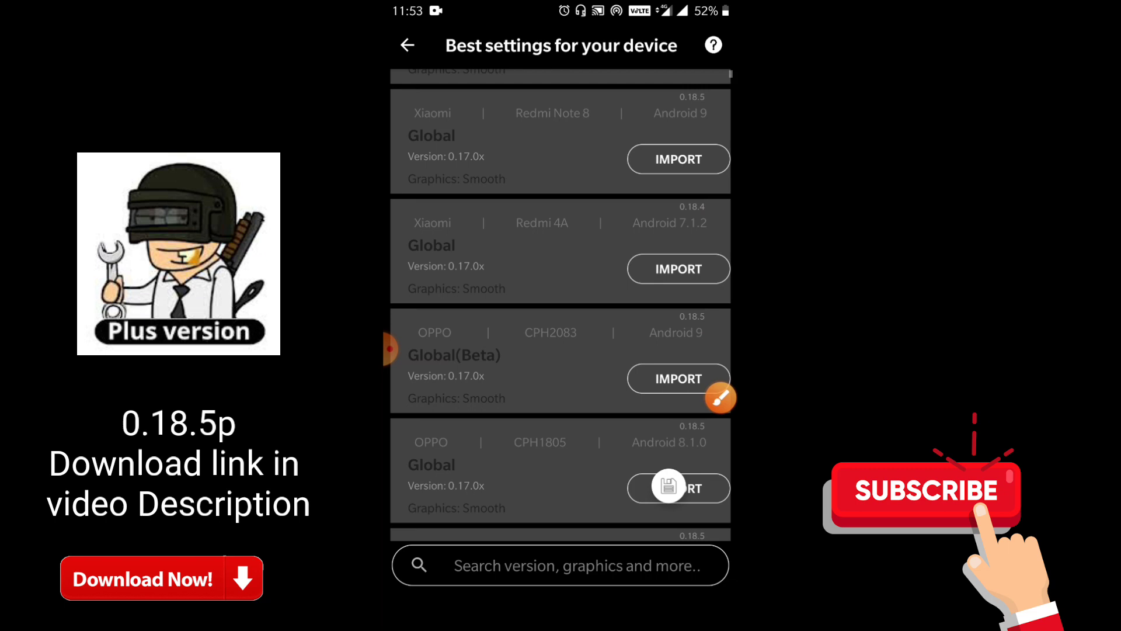
Step: Filter the best-settings list by searching 'oneplus'
{"action": "scroll", "scroll_direction": "down", "scroll_amount": 3}
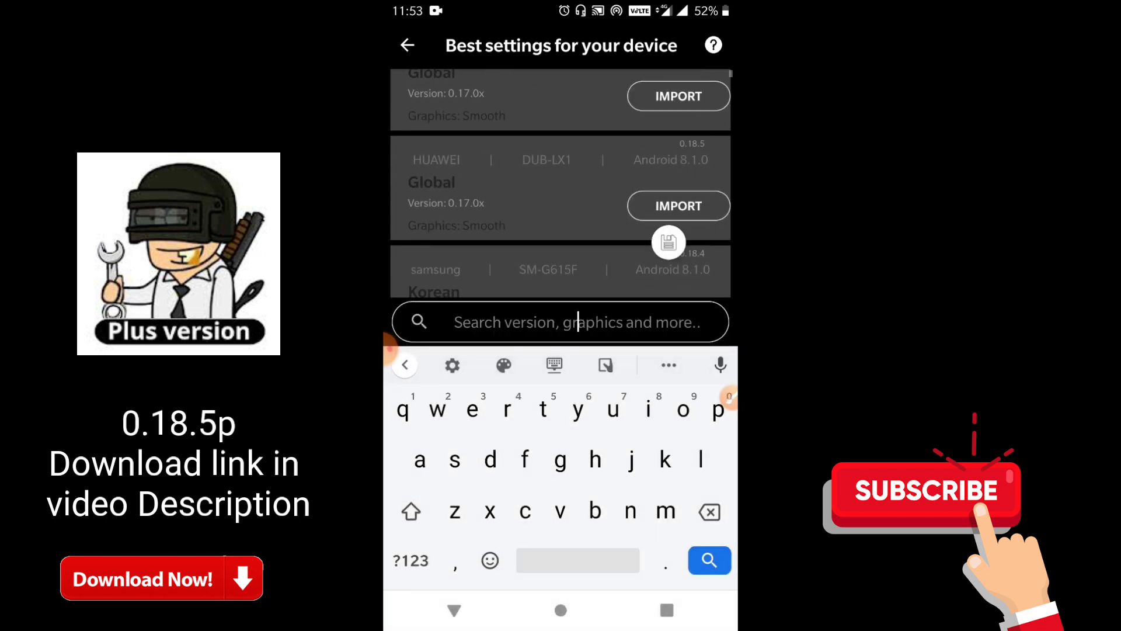
{"action": "type", "text": "on"}
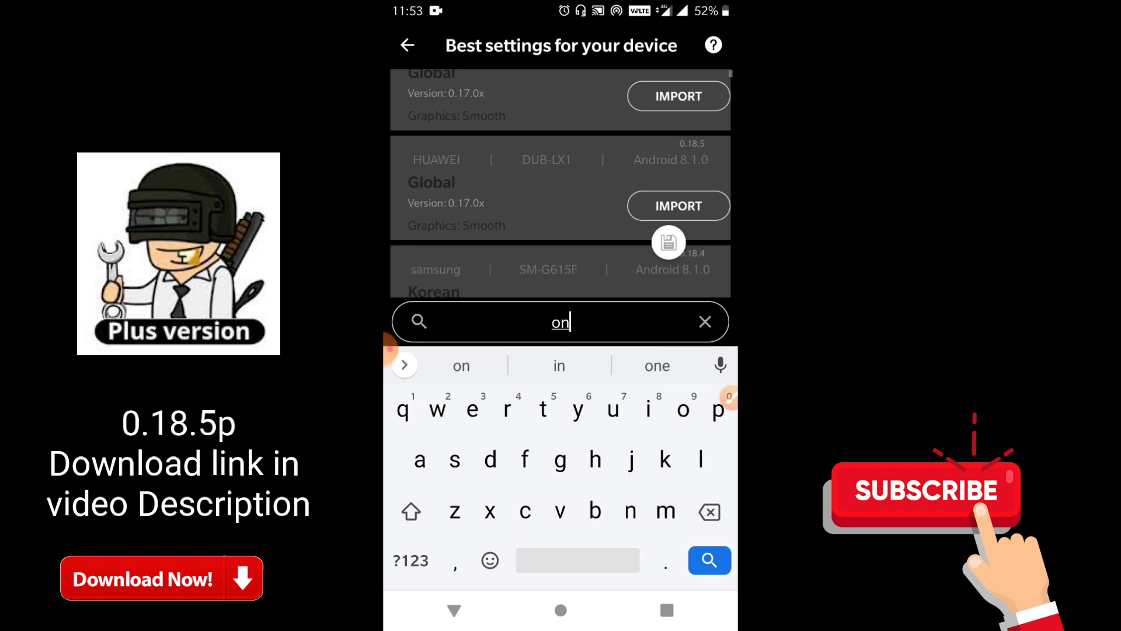
{"action": "type", "text": "eplus"}
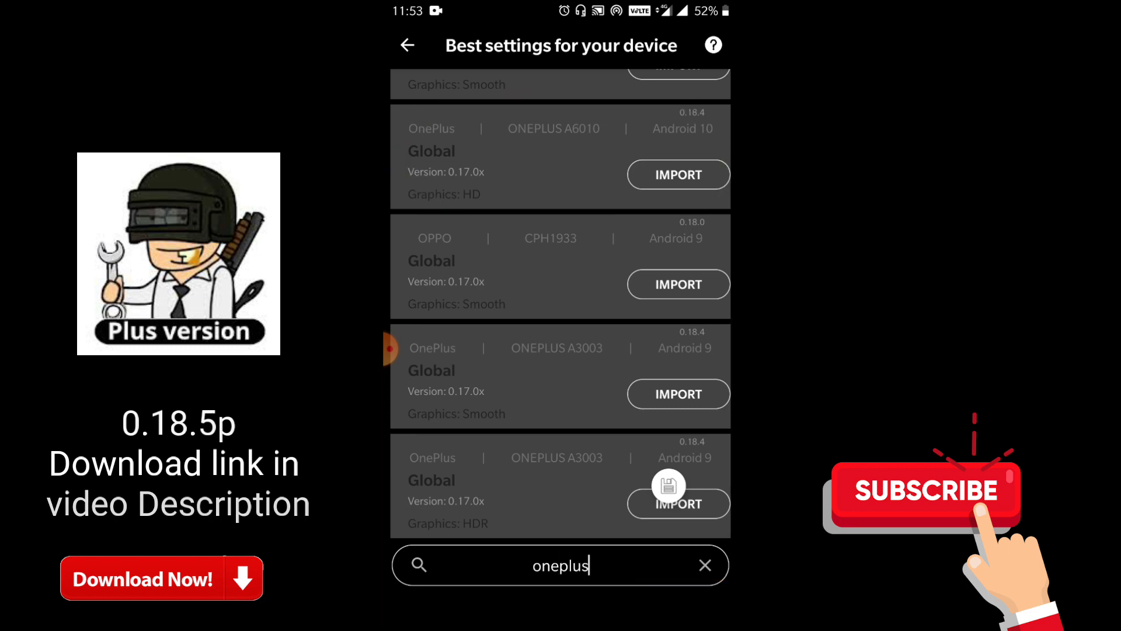
{"action": "left_click", "coordinate": [560, 565]}
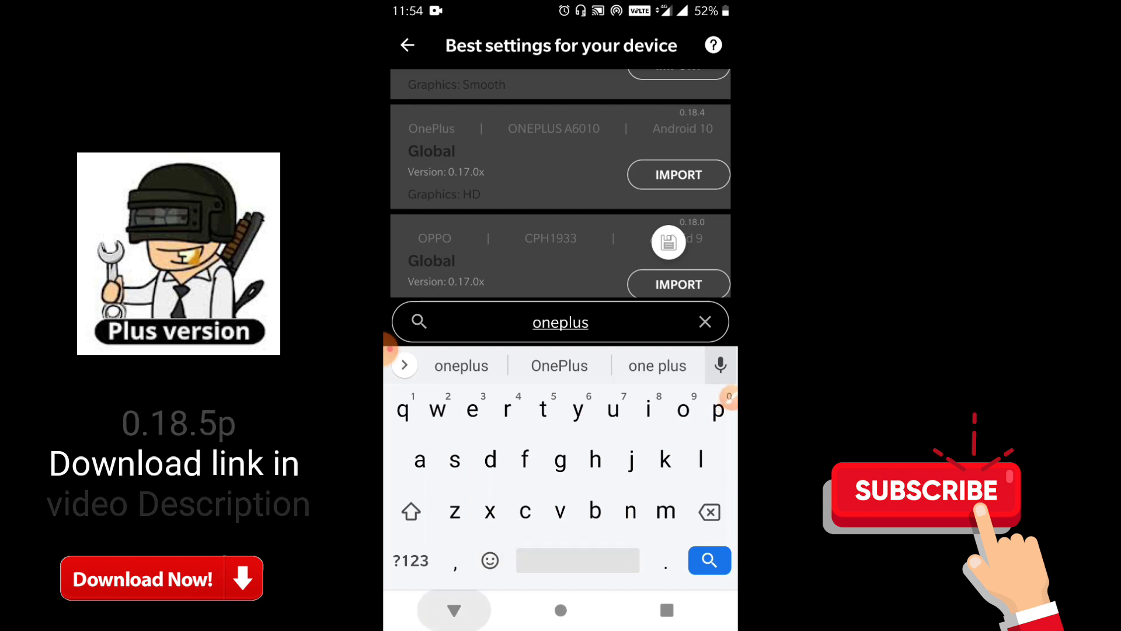
Step: Import a OnePlus profile and return to the main menu with APPLY at the top
{"action": "left_click", "coordinate": [708, 560]}
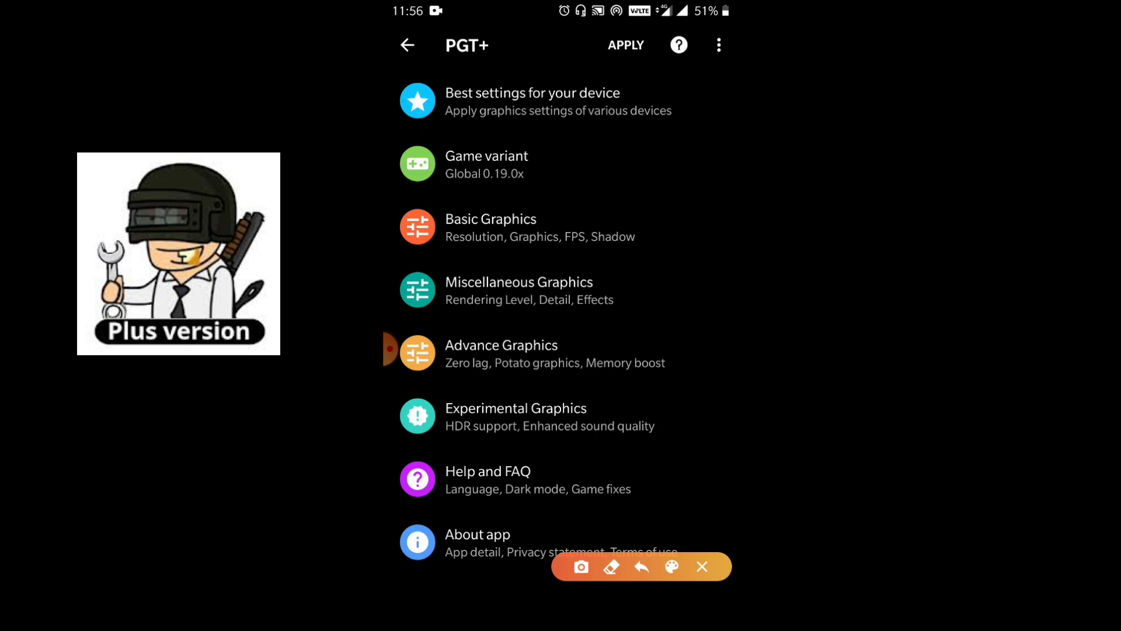
{"action": "left_click_drag", "start_coordinate": [501, 229], "coordinate": [626, 64]}
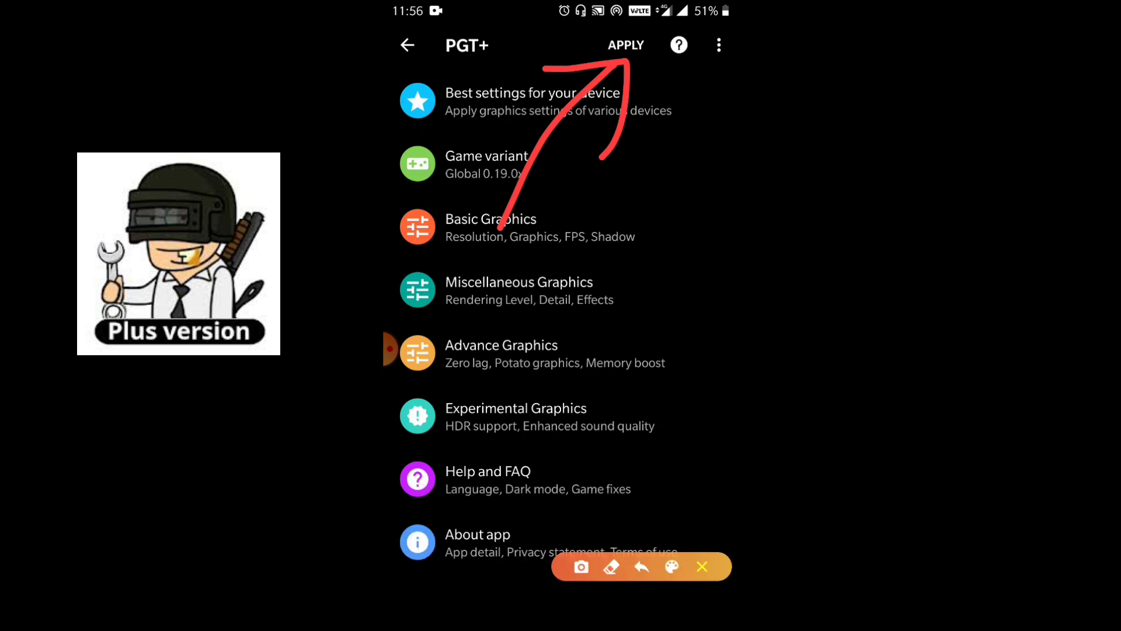
{"action": "left_click", "coordinate": [701, 566]}
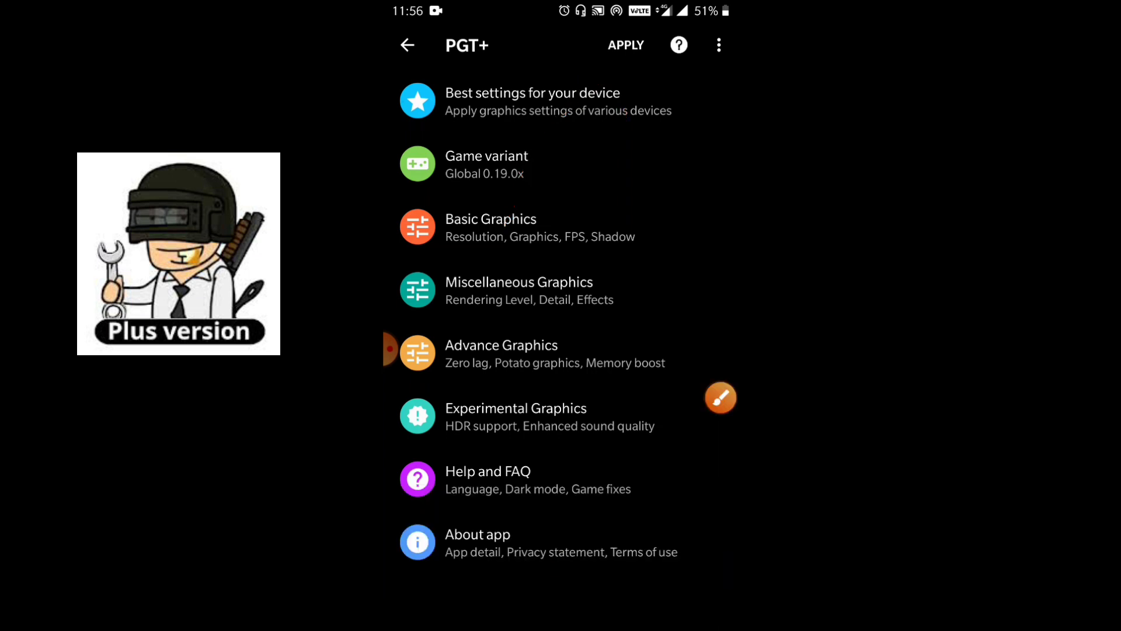